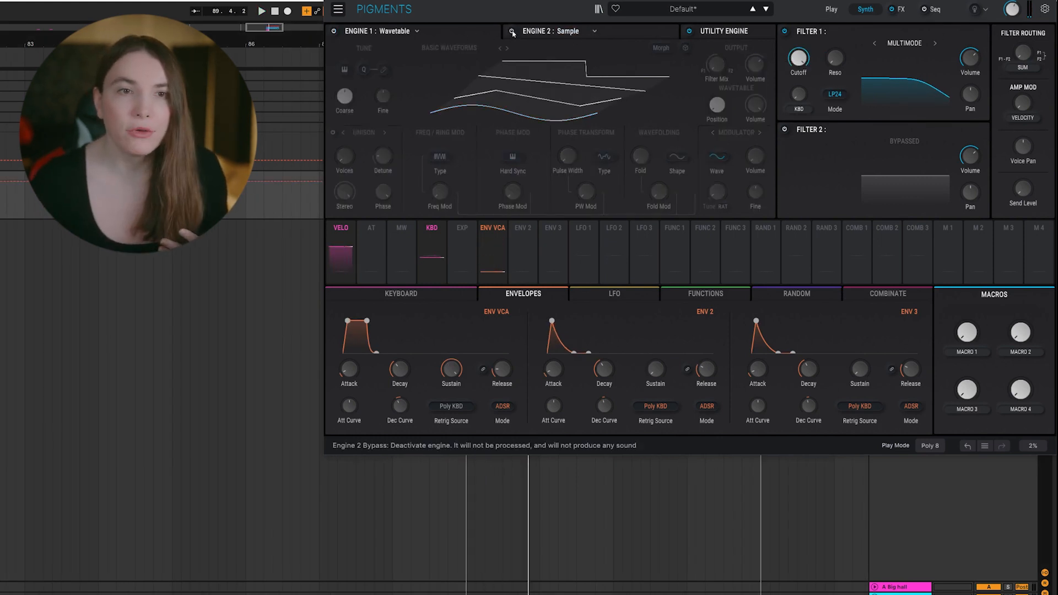
- Switch engine 2 to Analog with Osc 1 at -8 st and Osc 2 at -5 st for a power chord
{"action": "left_click", "coordinate": [514, 31]}
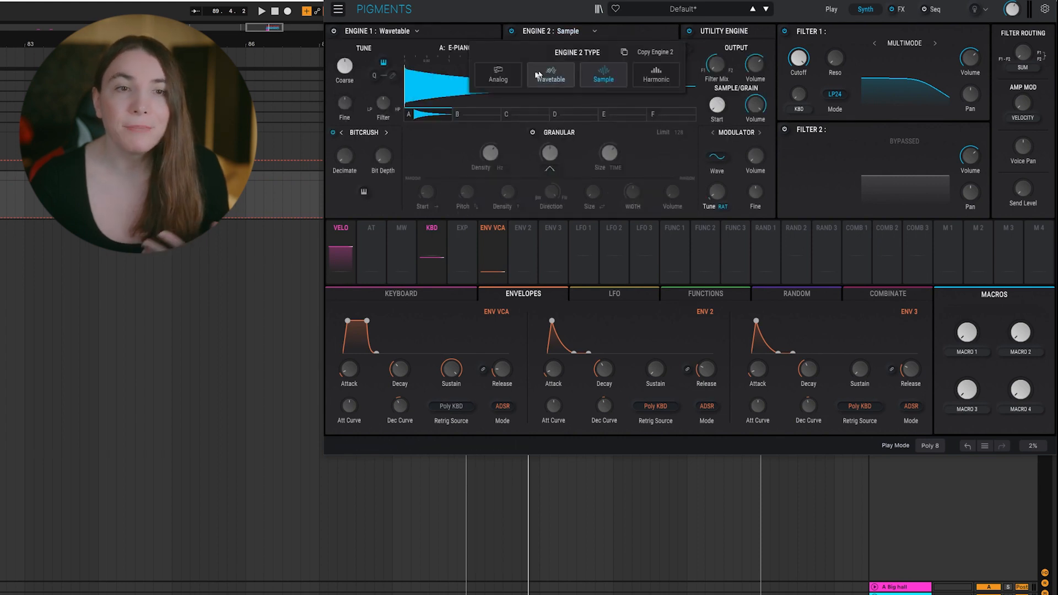
{"action": "left_click", "coordinate": [498, 74]}
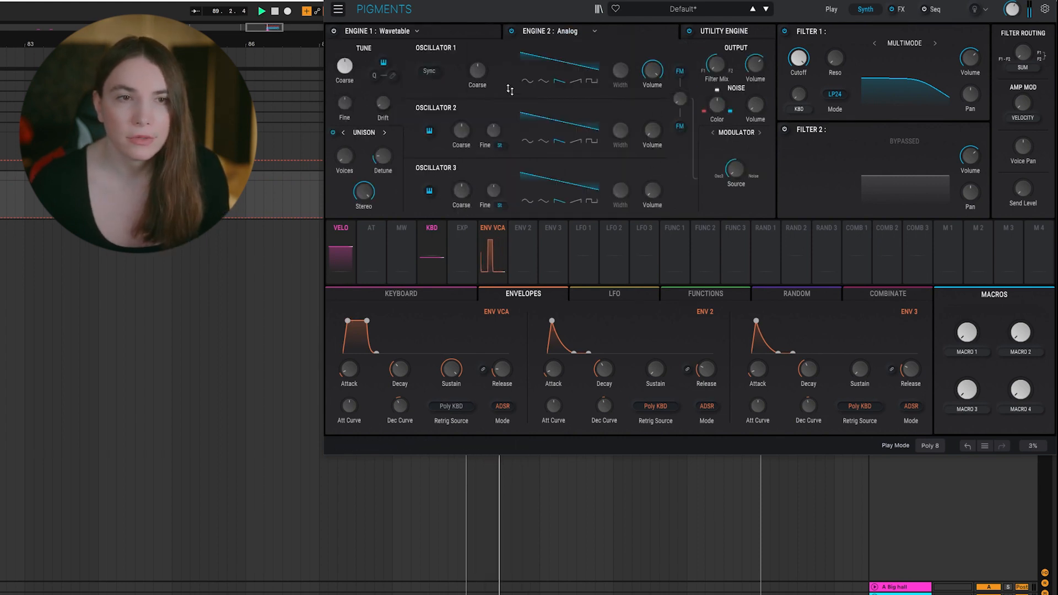
{"action": "left_click_drag", "start_coordinate": [477, 65], "coordinate": [478, 94]}
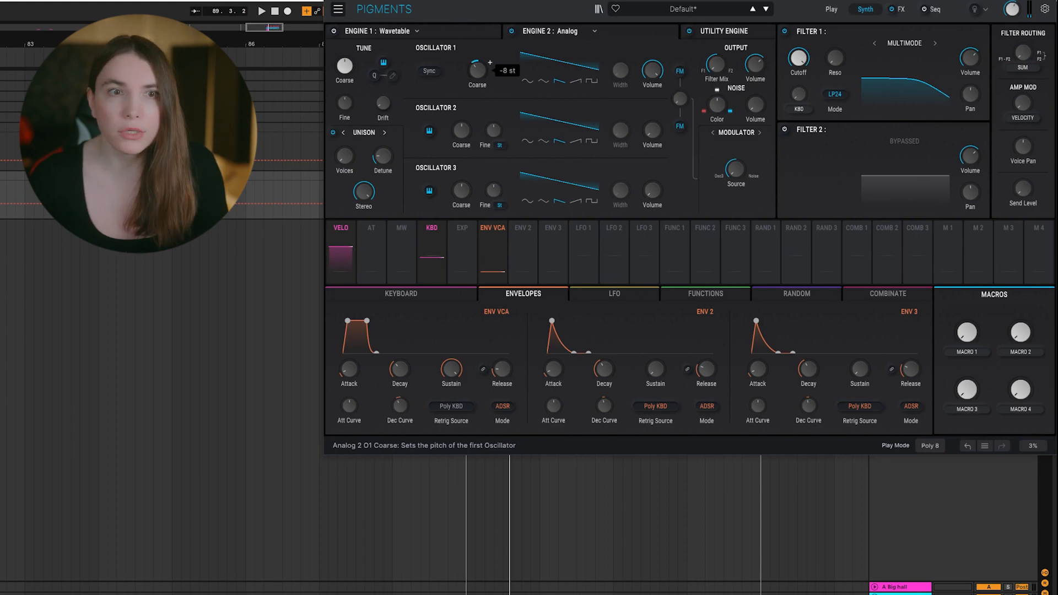
{"action": "left_click_drag", "start_coordinate": [478, 69], "coordinate": [478, 87]}
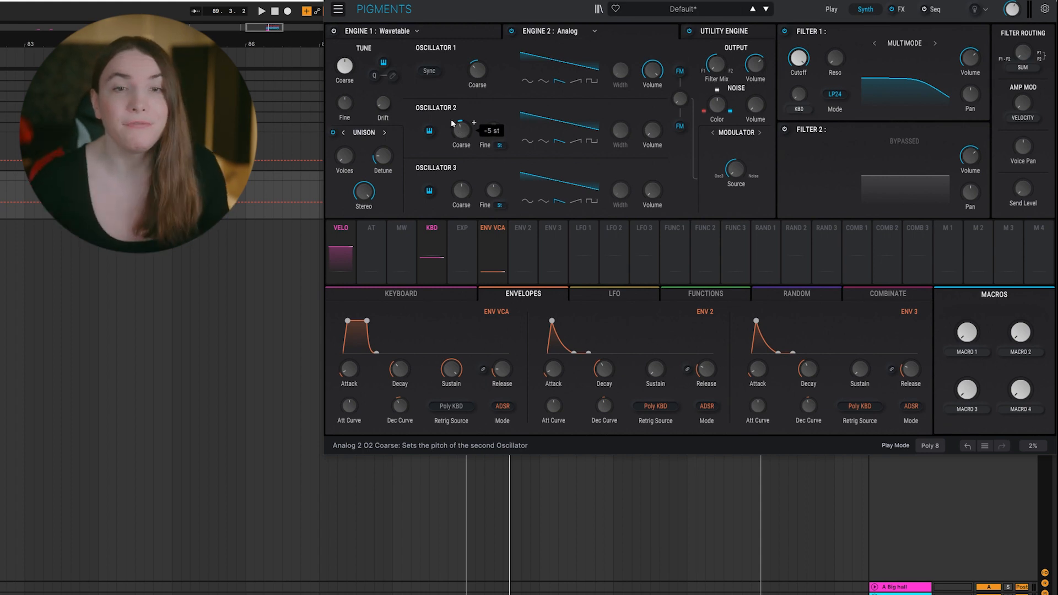
{"action": "left_click_drag", "start_coordinate": [652, 130], "coordinate": [652, 121]}
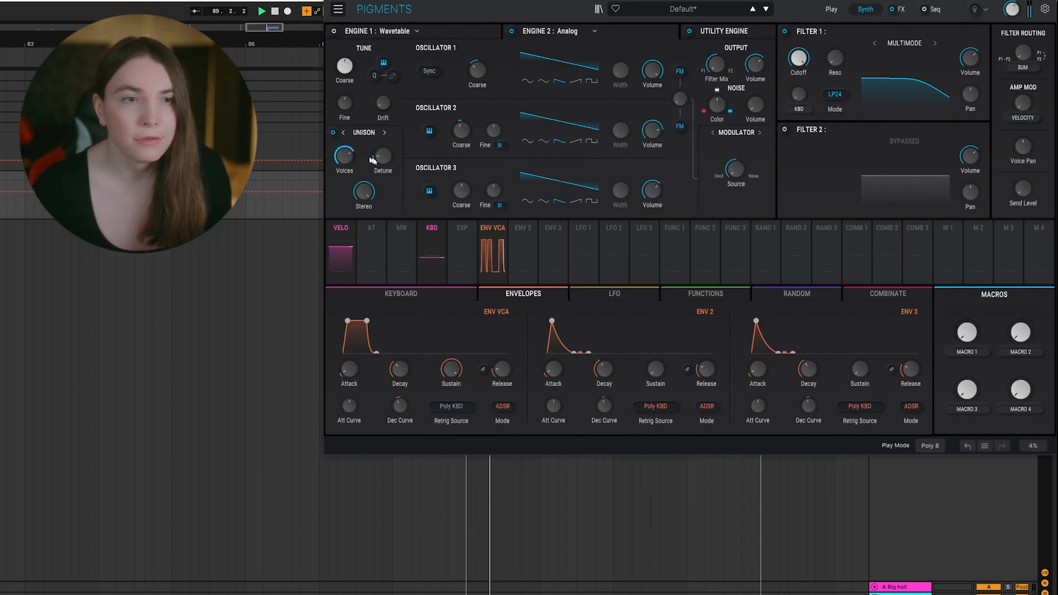
- Raise the unison voice count and widen the unison stereo spread
{"action": "left_click_drag", "start_coordinate": [364, 190], "coordinate": [364, 183]}
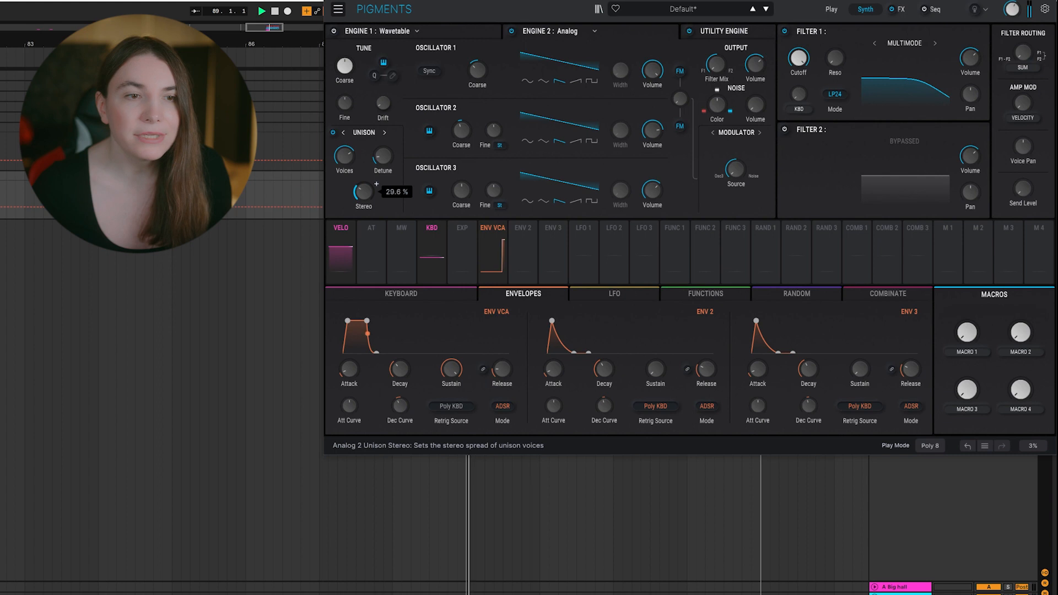
{"action": "left_click_drag", "start_coordinate": [364, 191], "coordinate": [363, 175]}
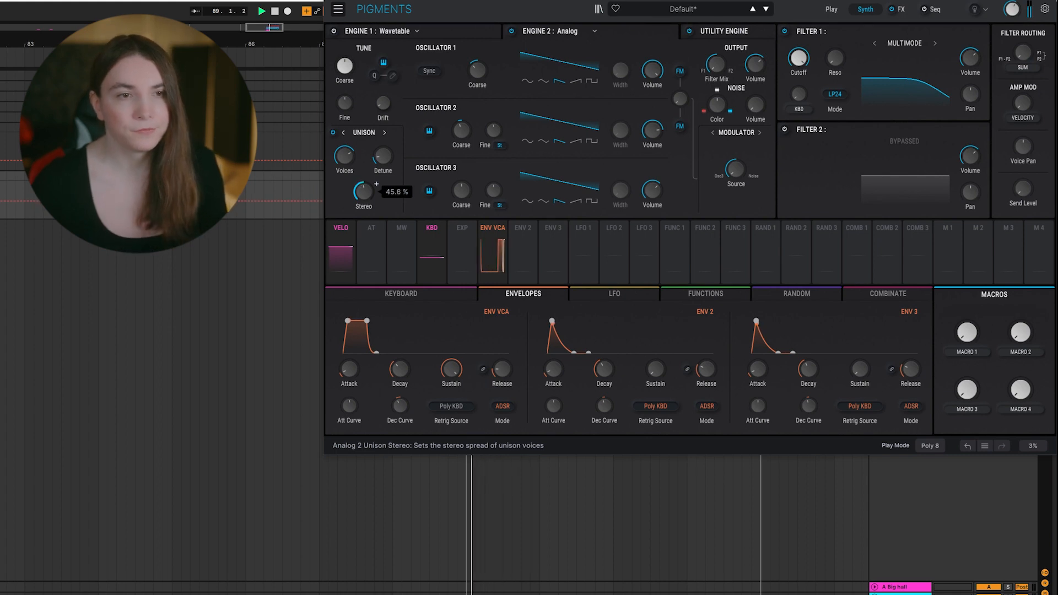
{"action": "left_click_drag", "start_coordinate": [363, 192], "coordinate": [363, 195]}
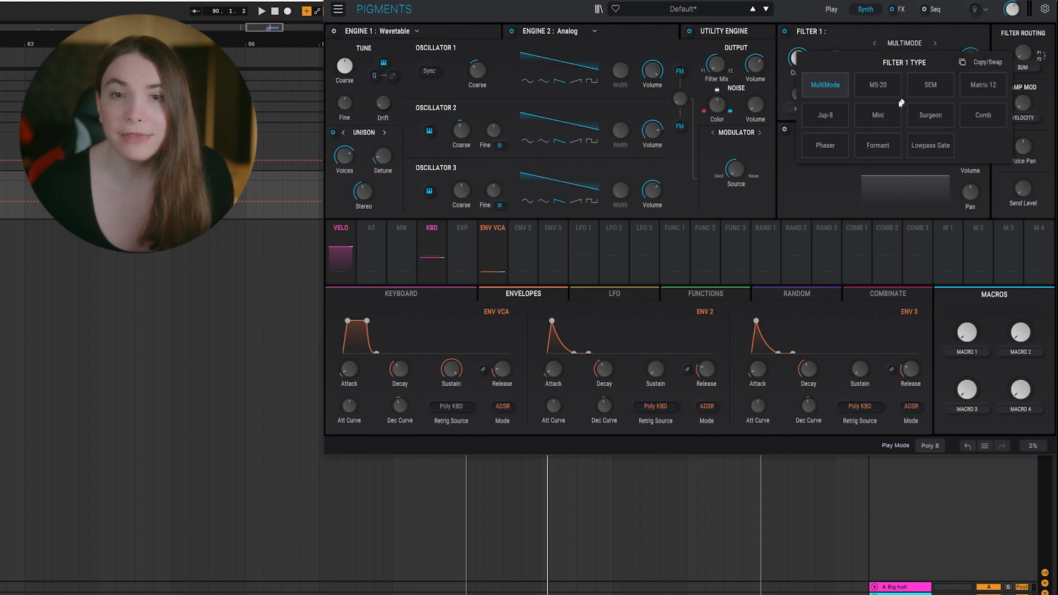
- Set filter 1 to the SEM model with envelope 2 opening its cutoff by 0.47
{"action": "left_click", "coordinate": [930, 85]}
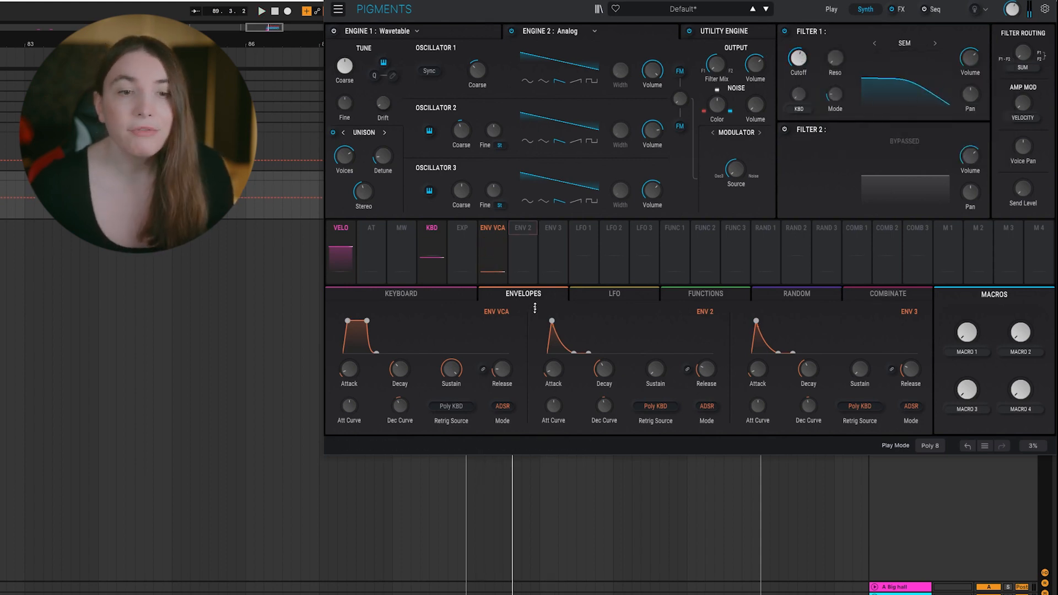
{"action": "left_click", "coordinate": [522, 228]}
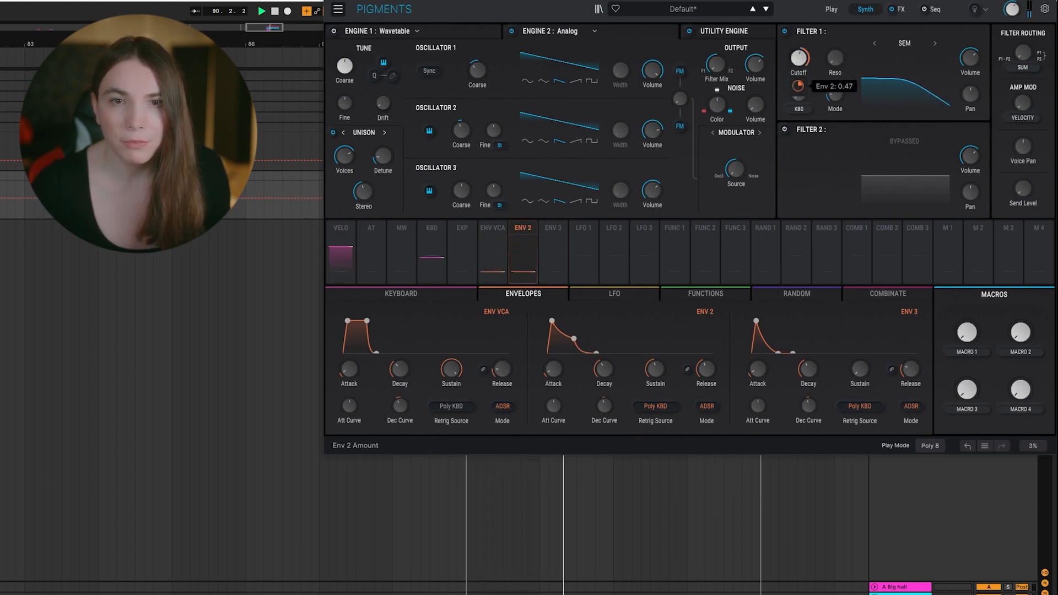
{"action": "left_click_drag", "start_coordinate": [604, 370], "coordinate": [604, 358]}
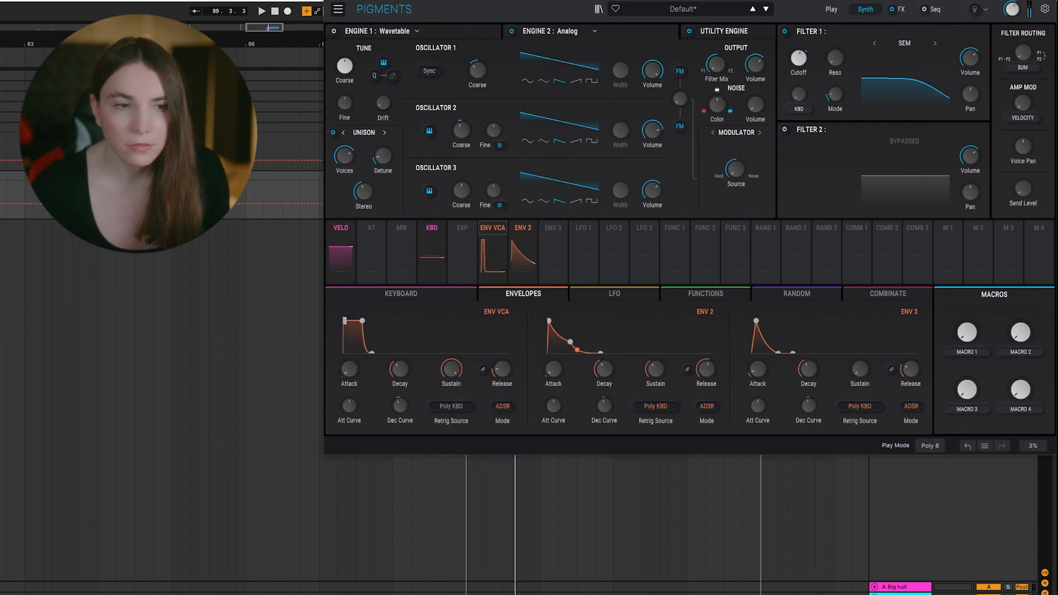
- Lower the amp envelope sustain and decay for a short, plucky shape
{"action": "left_click_drag", "start_coordinate": [344, 321], "coordinate": [365, 342]}
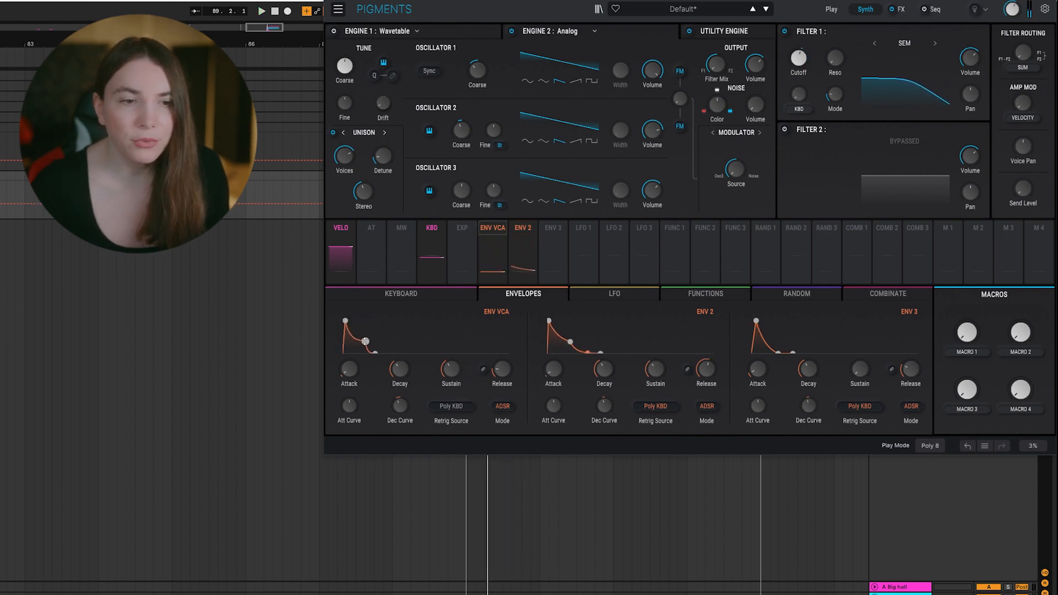
{"action": "left_click_drag", "start_coordinate": [502, 370], "coordinate": [501, 351]}
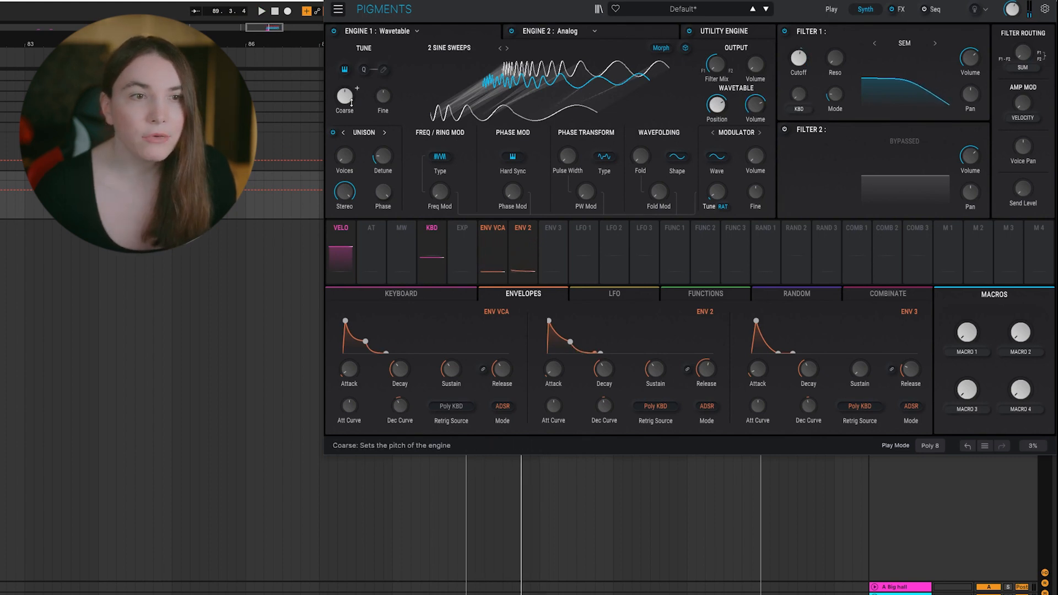
- Retune the 2 Sine Sweeps wavetable engine's coarse pitch
{"action": "left_click_drag", "start_coordinate": [344, 94], "coordinate": [344, 81]}
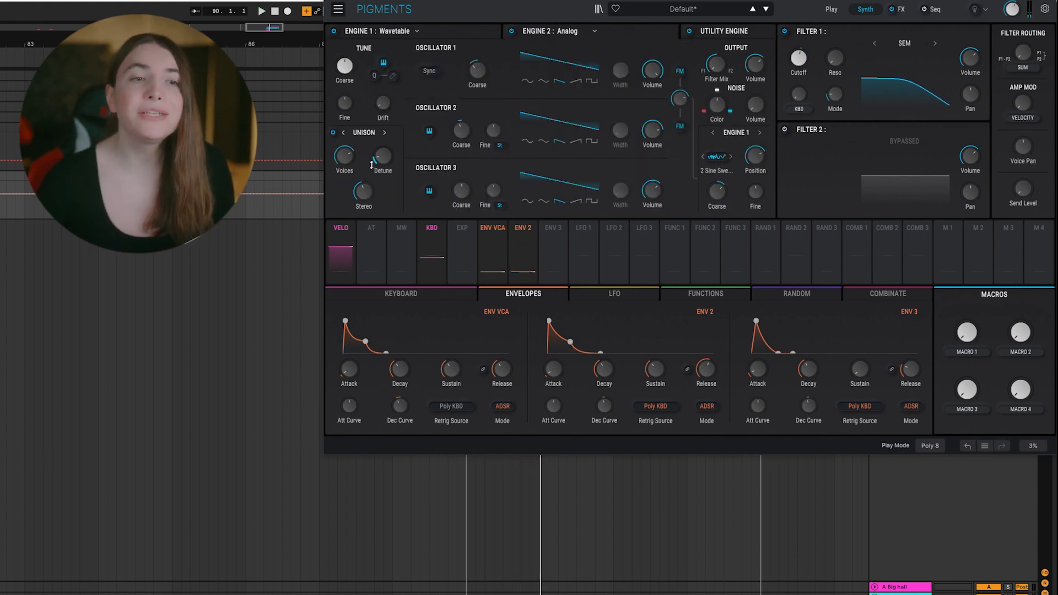
- Increase unison detune and push stereo spread to 100%, then settle it at 84%
{"action": "left_click_drag", "start_coordinate": [363, 192], "coordinate": [363, 179]}
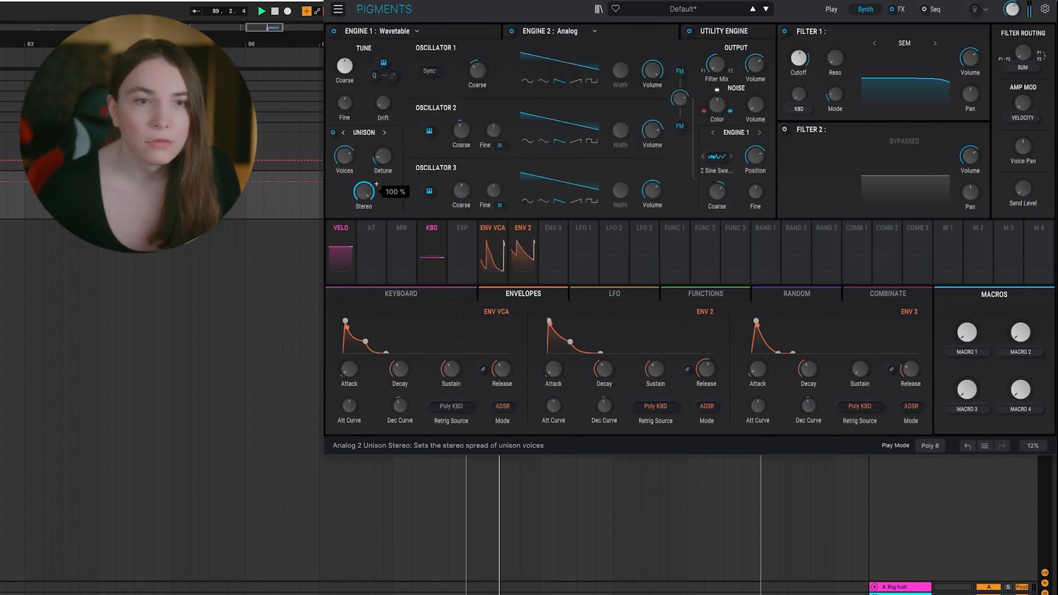
{"action": "left_click_drag", "start_coordinate": [363, 192], "coordinate": [364, 199]}
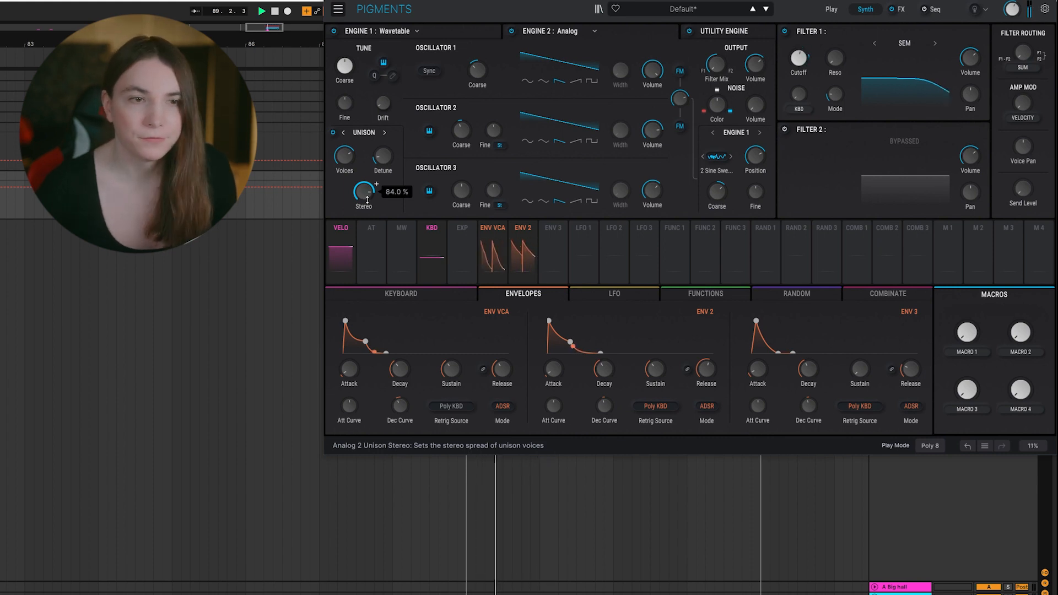
{"action": "left_click_drag", "start_coordinate": [706, 367], "coordinate": [706, 358]}
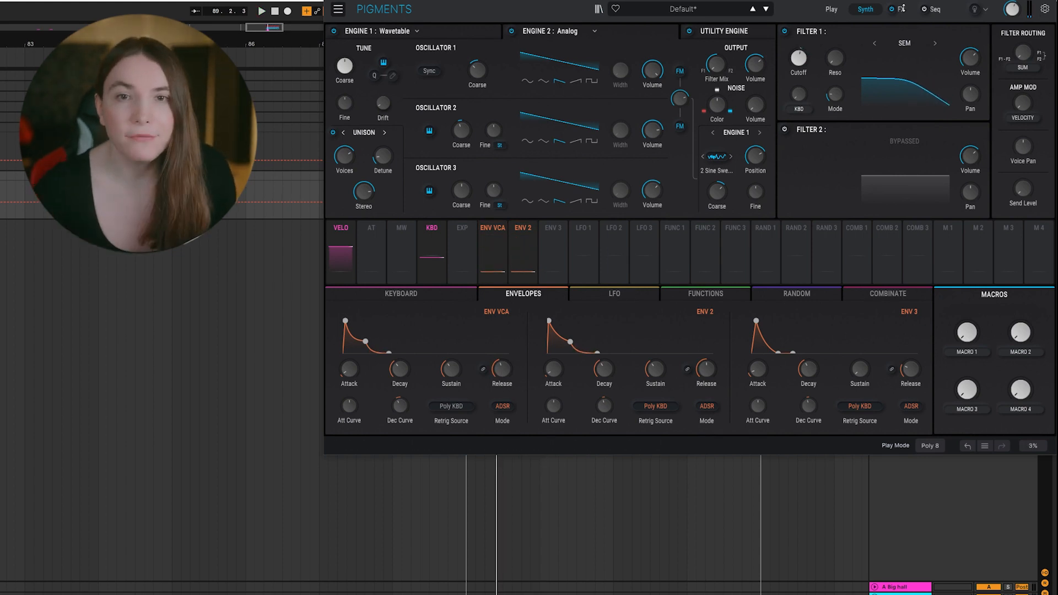
- Load Distortion into FX A1 and Param EQ into FX A2
{"action": "left_click", "coordinate": [903, 9]}
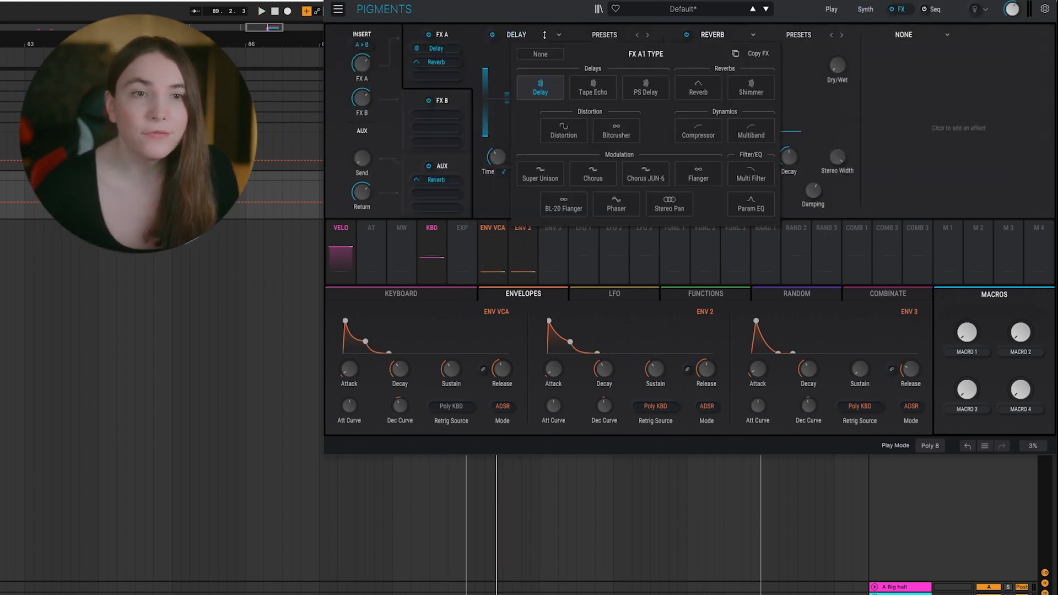
{"action": "left_click", "coordinate": [564, 129]}
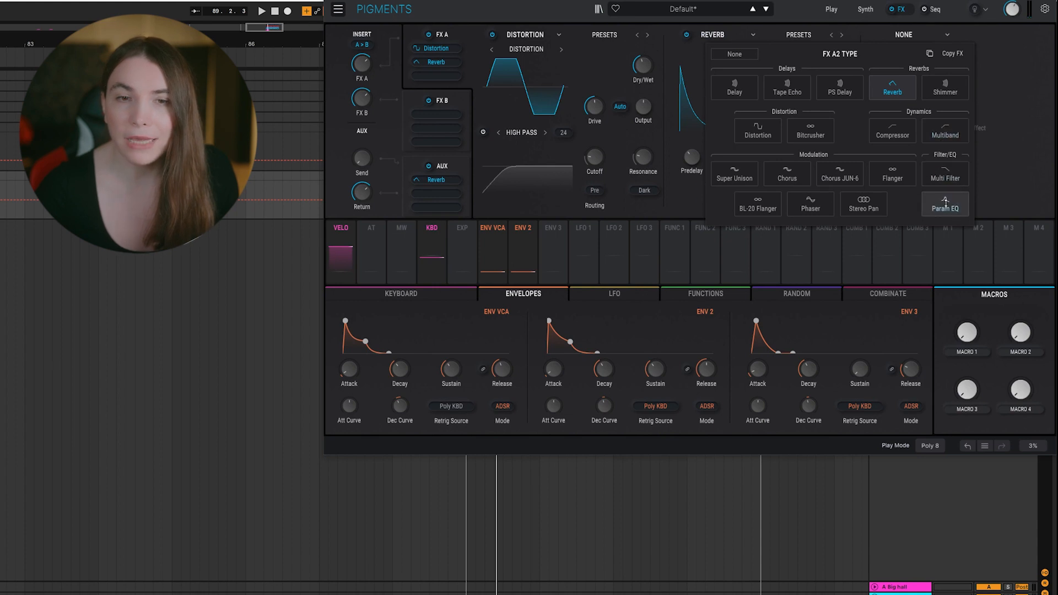
{"action": "left_click", "coordinate": [944, 204]}
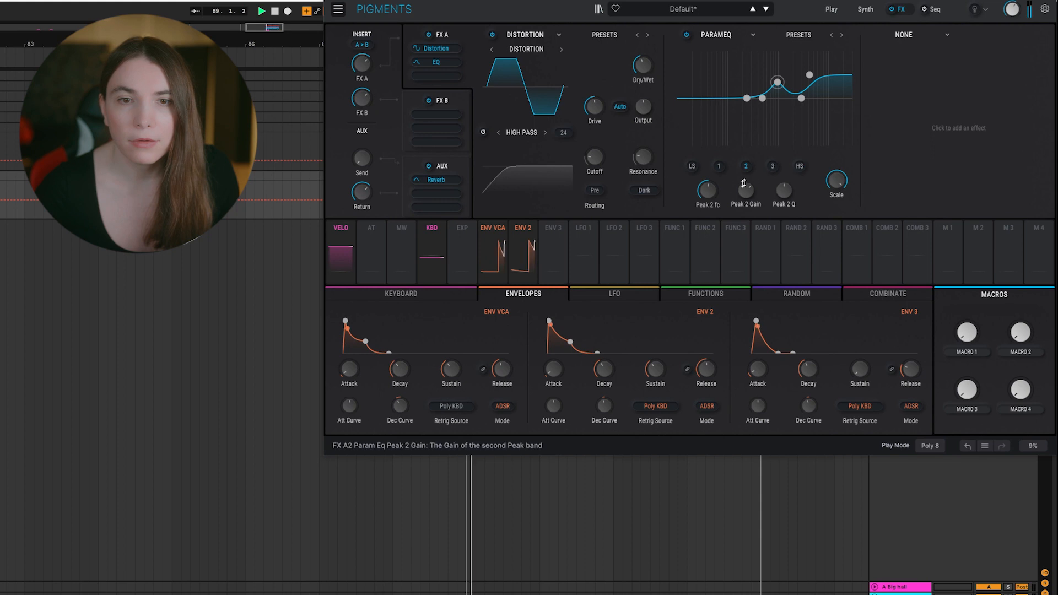
- Boost the EQ's Peak 2 band and raise its high shelf, returning to the synth page
{"action": "left_click_drag", "start_coordinate": [808, 74], "coordinate": [811, 62]}
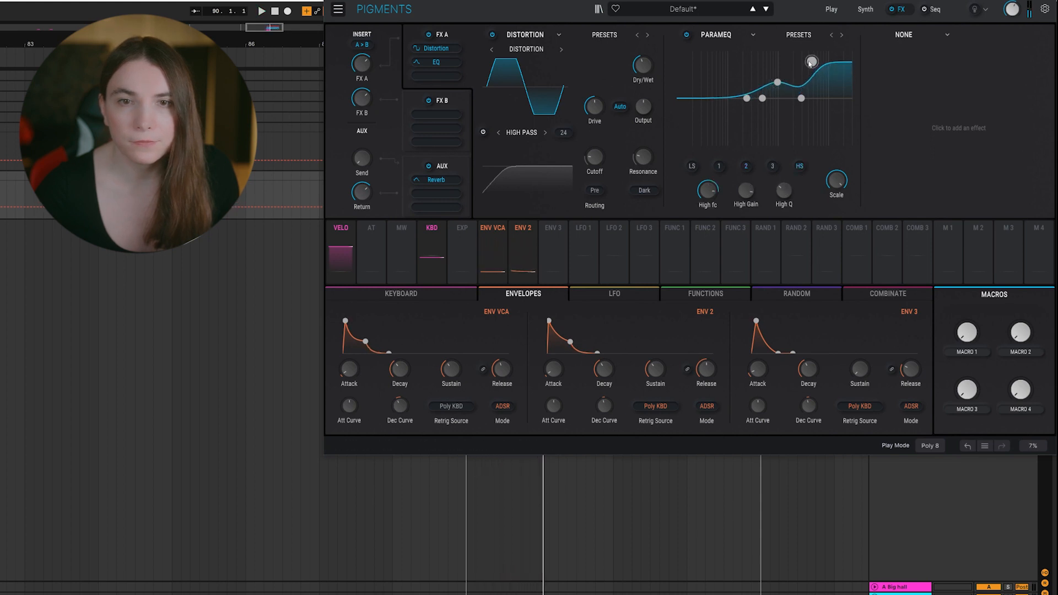
{"action": "left_click_drag", "start_coordinate": [810, 62], "coordinate": [778, 84]}
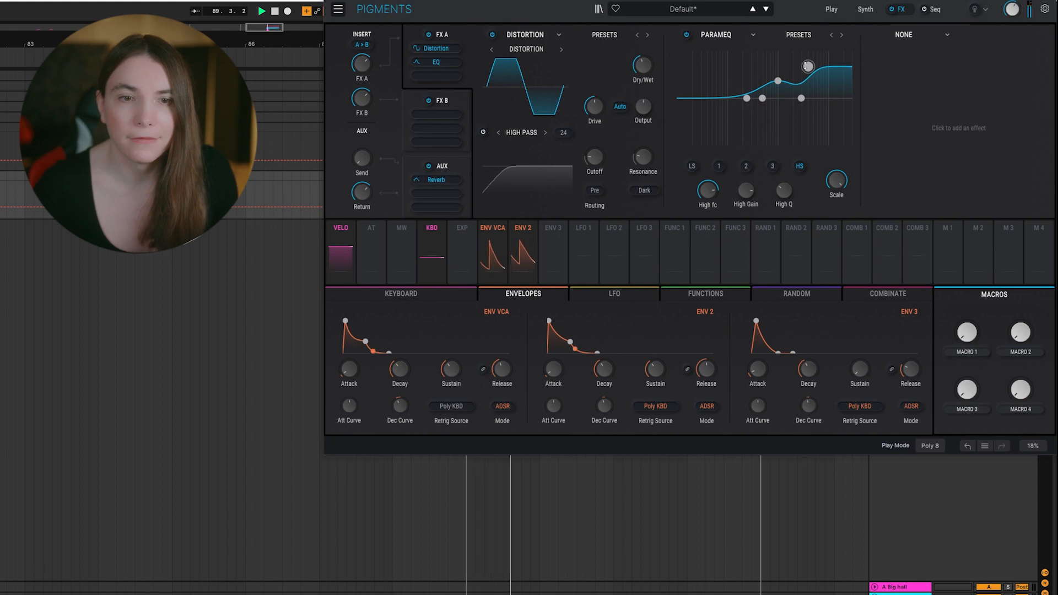
{"action": "left_click", "coordinate": [865, 9]}
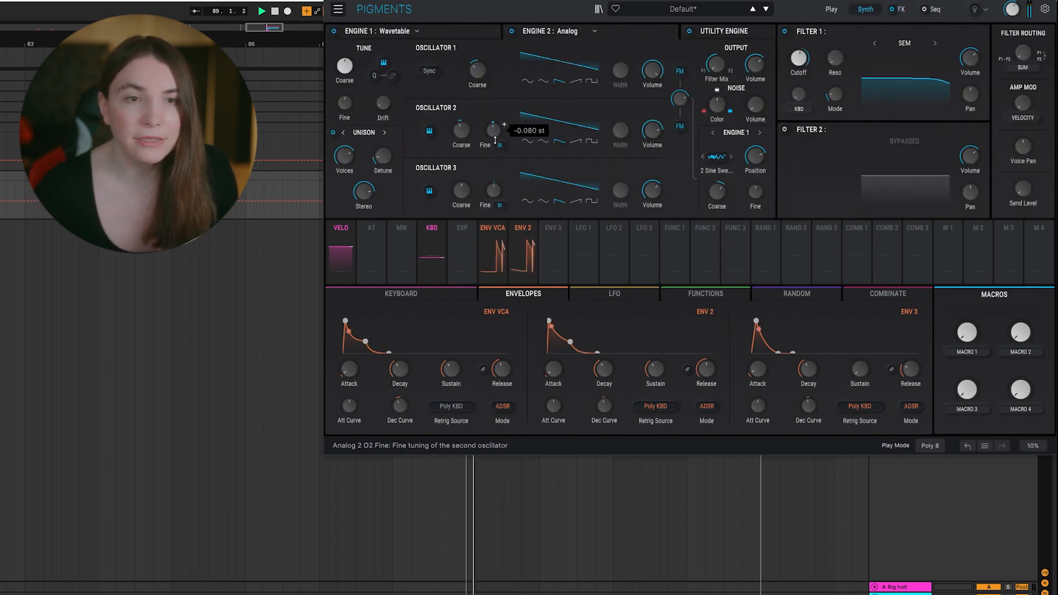
- Fine-tune oscillator 2 slightly flat to about -0.07 st
{"action": "left_click_drag", "start_coordinate": [493, 132], "coordinate": [494, 129]}
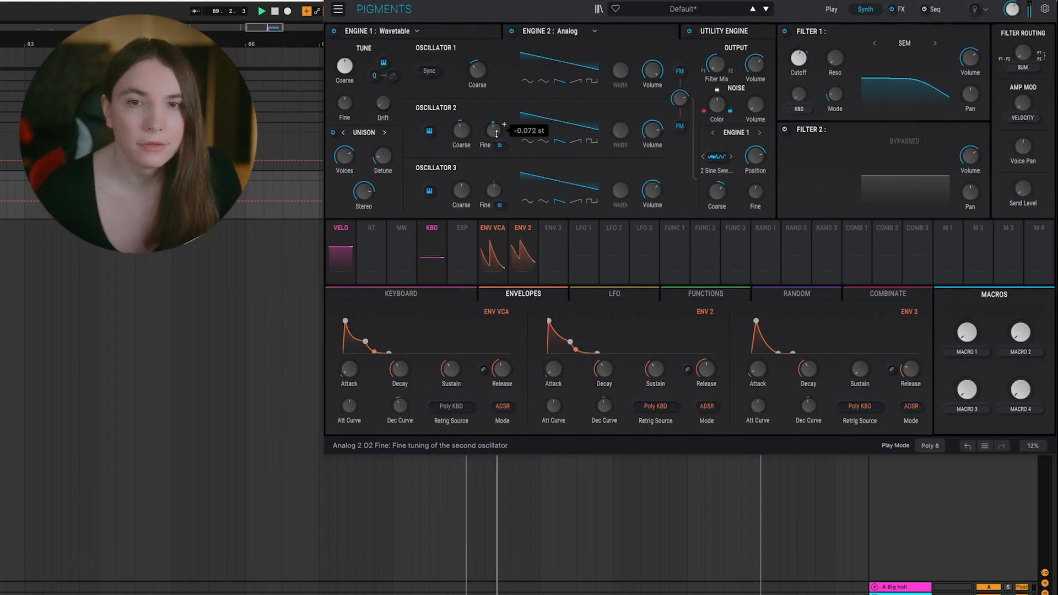
{"action": "left_click", "coordinate": [901, 9]}
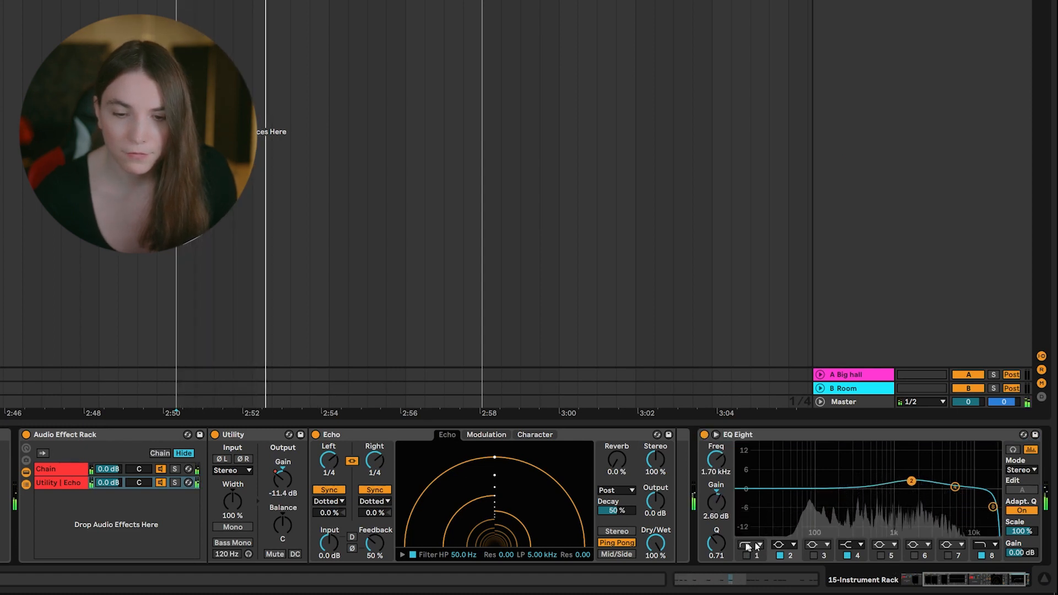
- Change the filter shape of EQ Eight's lowest band on the Ableton track
{"action": "left_click_drag", "start_coordinate": [911, 482], "coordinate": [932, 473]}
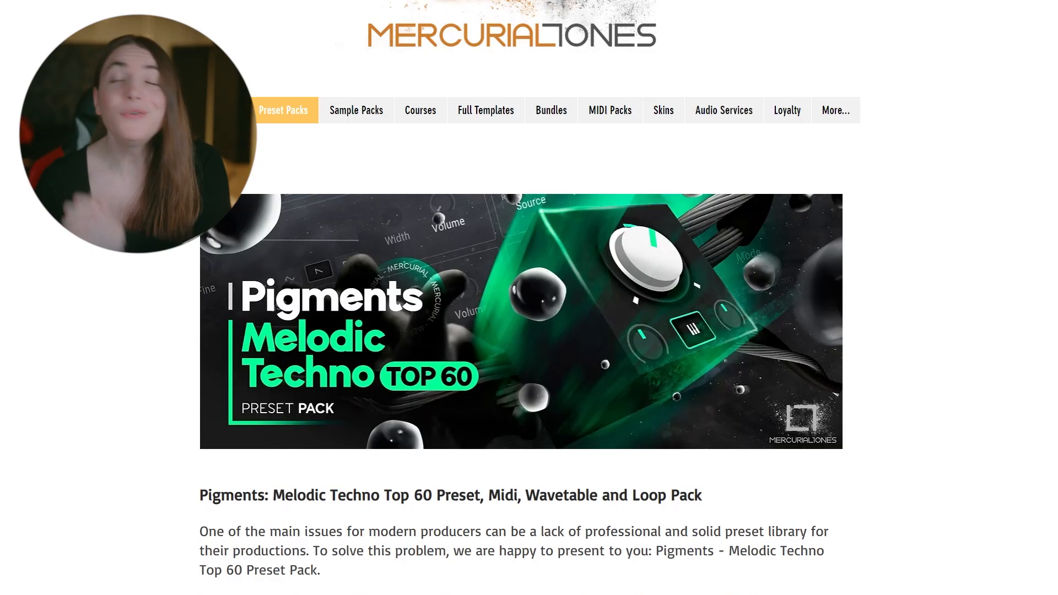
- Scroll the Melodic Techno Top 60 page down to the video and €38.20 Buy Now offer
{"action": "scroll", "scroll_direction": "down", "scroll_amount": 3}
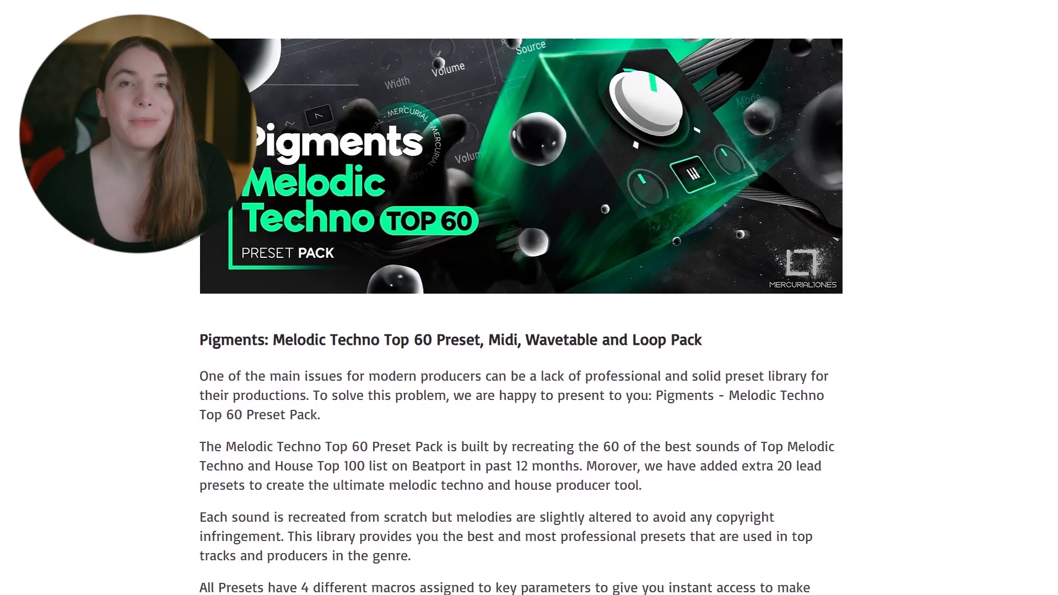
{"action": "scroll", "scroll_direction": "down", "scroll_amount": 3}
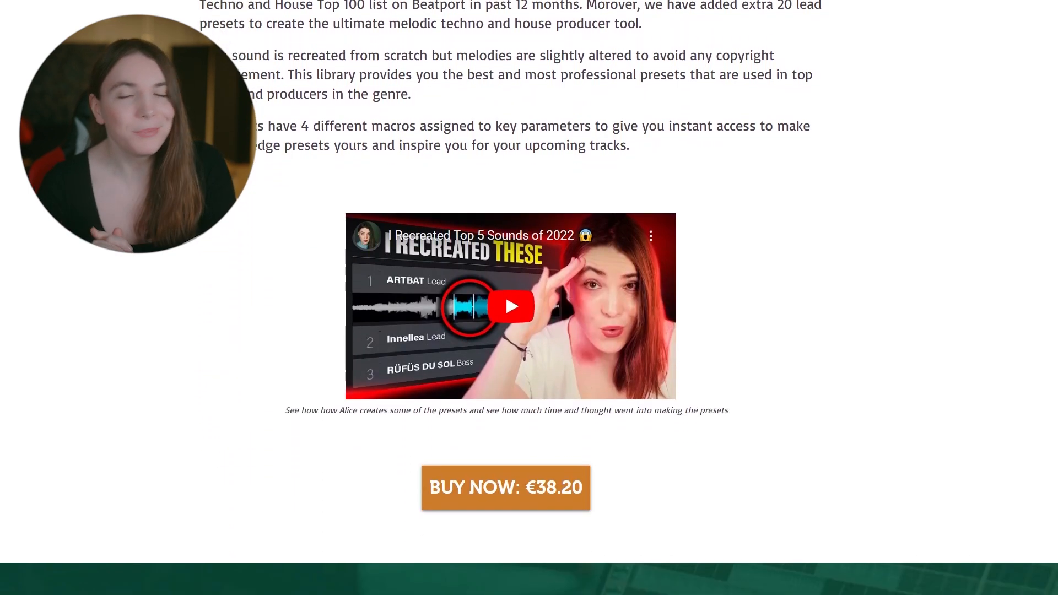